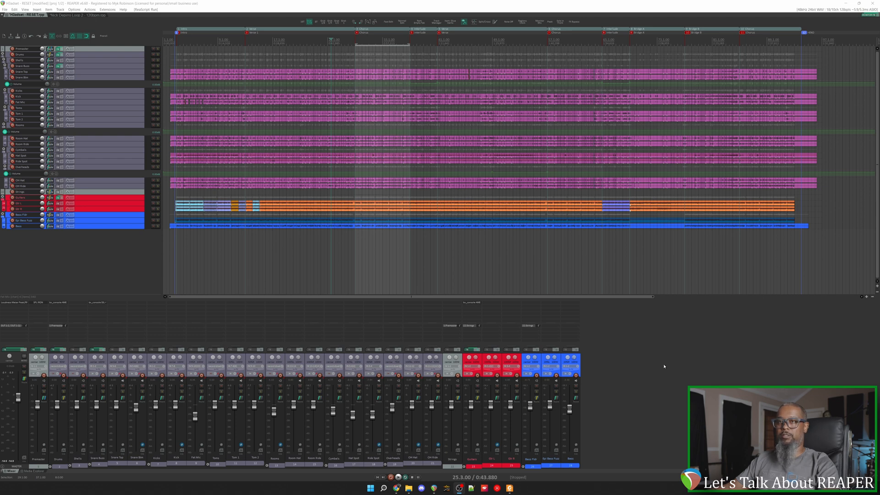
mouse_move(663, 387)
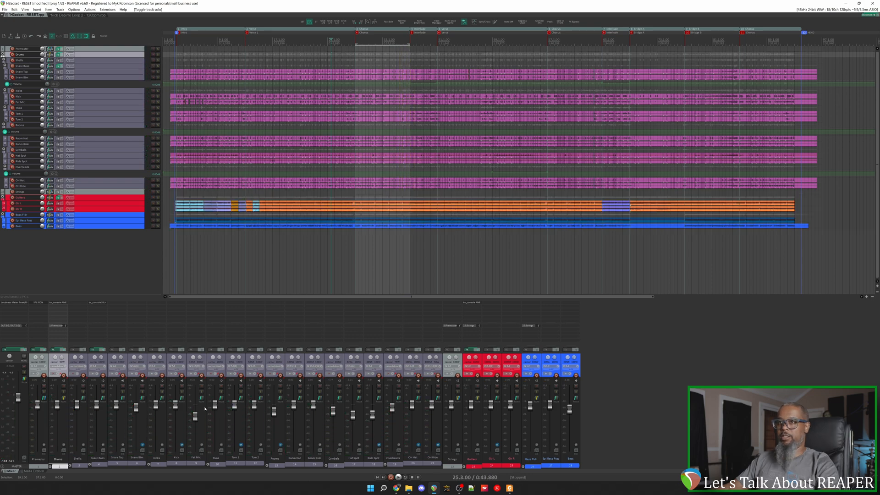
- Close the Loop 2 project's master limiter window and nudge a drum track's fader
left_click(162, 391)
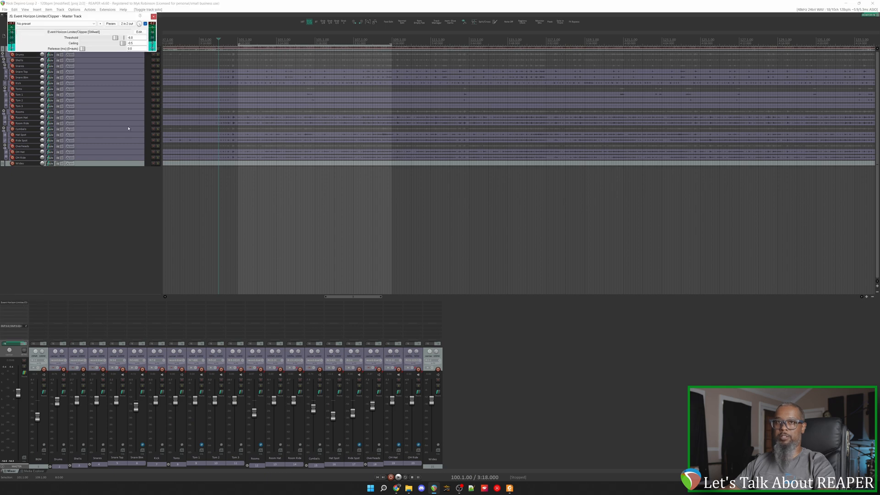
left_click(153, 17)
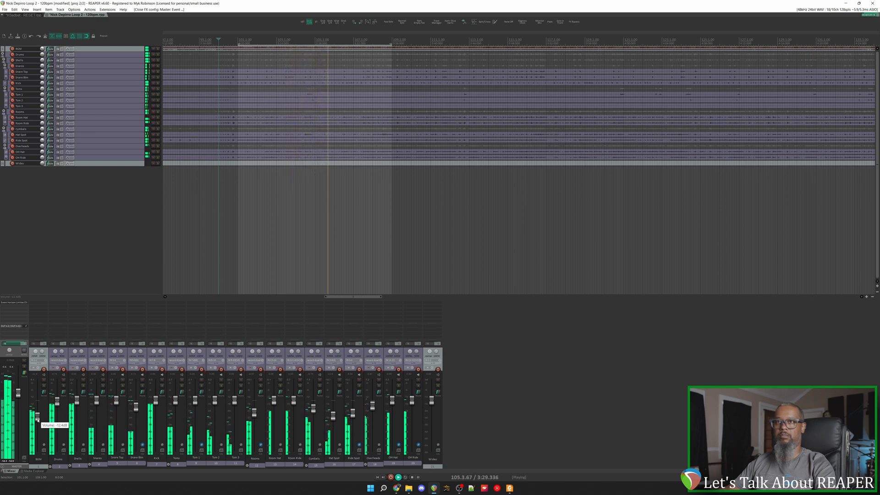
left_click_drag(37, 418, 38, 412)
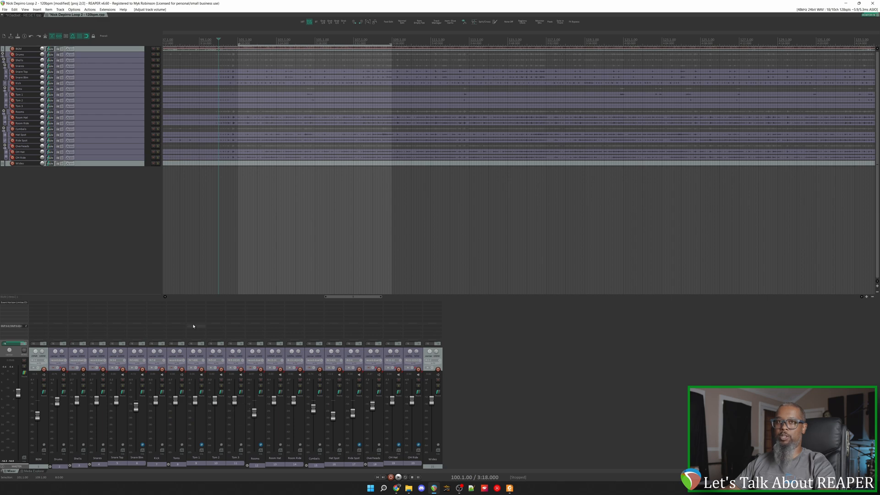
mouse_move(110, 119)
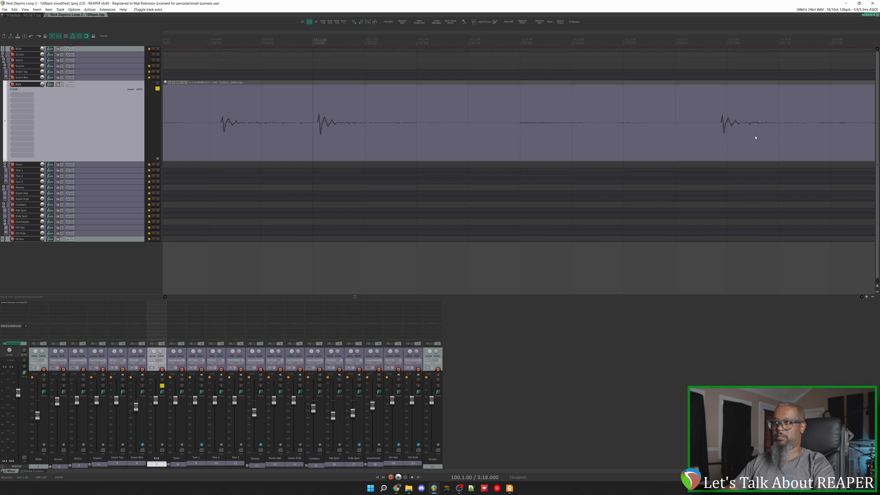
mouse_move(688, 135)
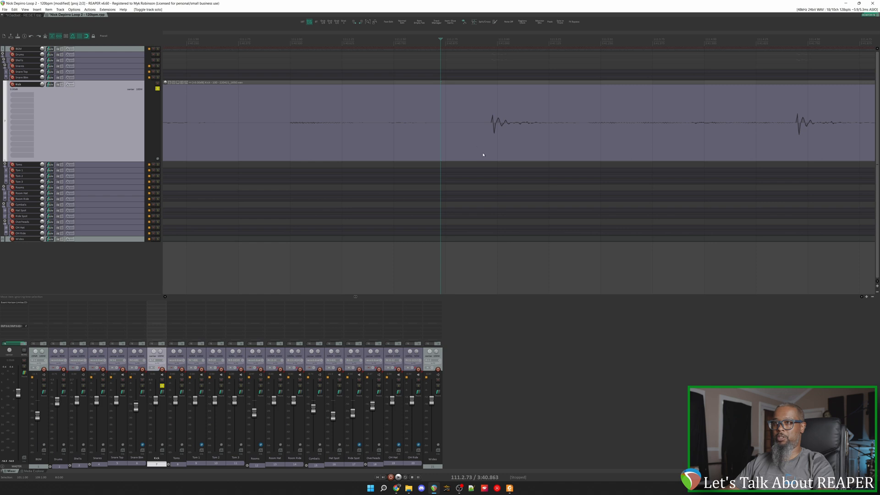
mouse_move(493, 138)
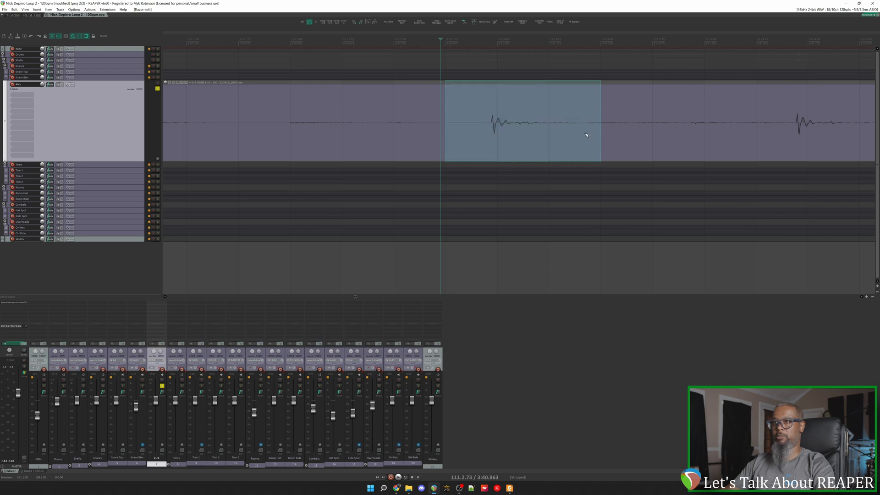
mouse_move(507, 128)
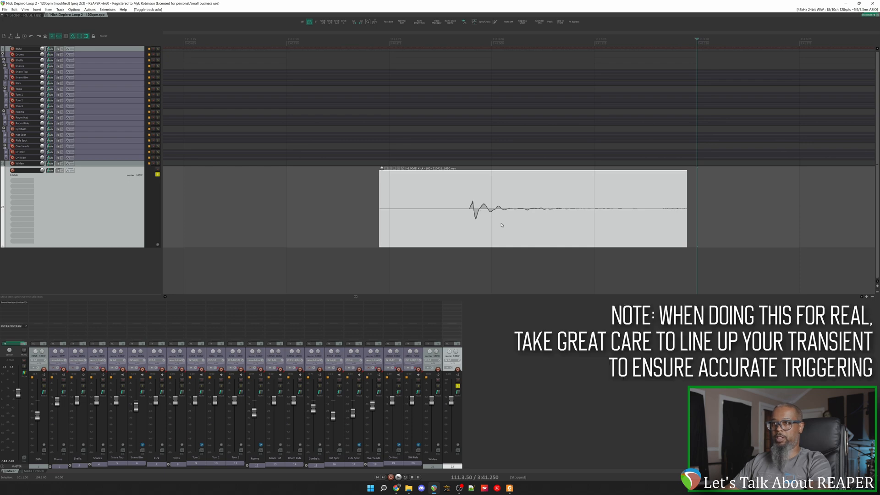
mouse_move(492, 230)
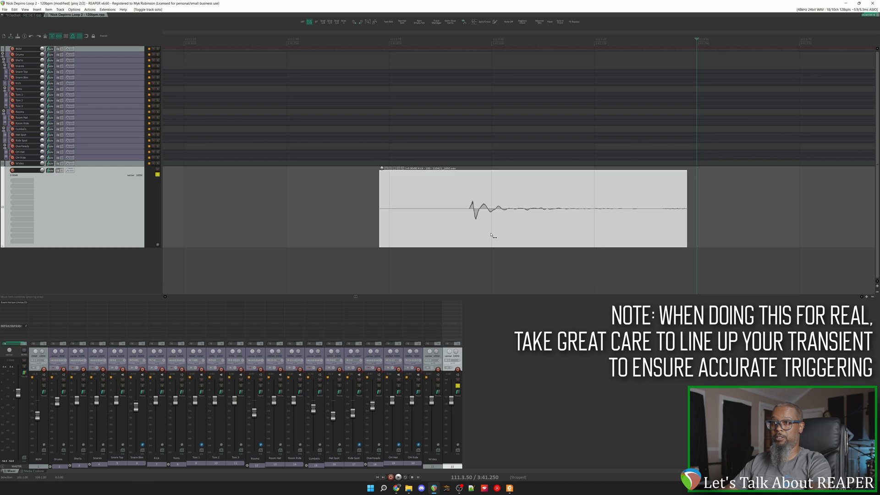
- Slip the kick hit so its transient starts the item, then trim its tail
left_click_drag(474, 207, 499, 208)
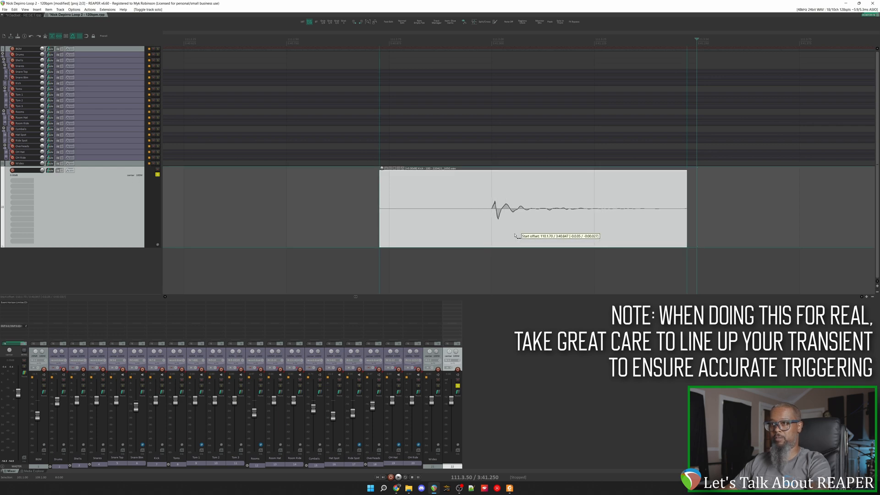
left_click_drag(532, 207, 570, 208)
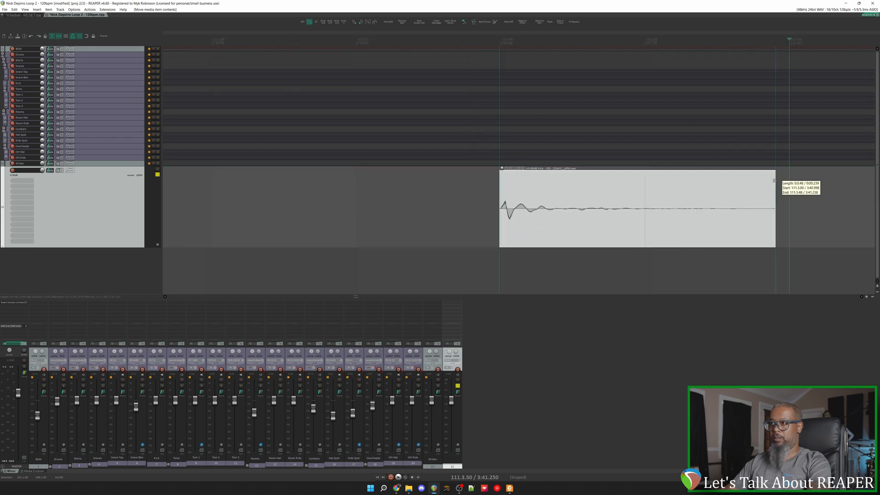
left_click_drag(775, 180, 651, 185)
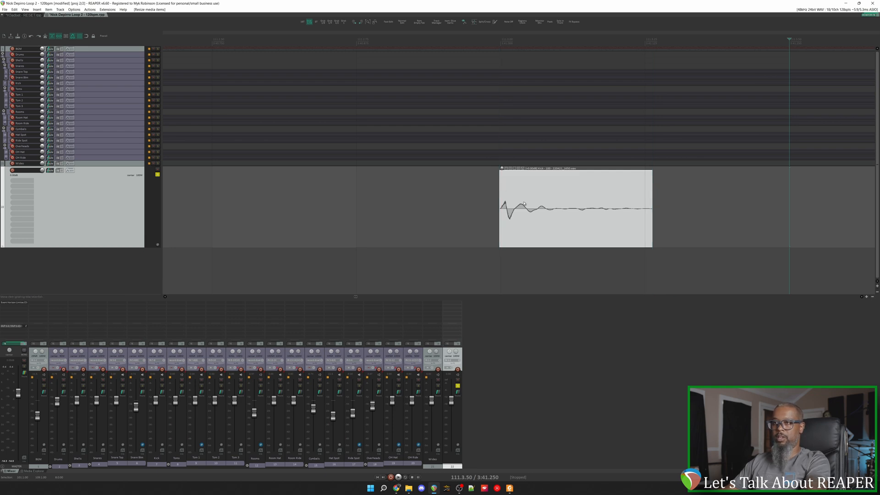
mouse_move(534, 199)
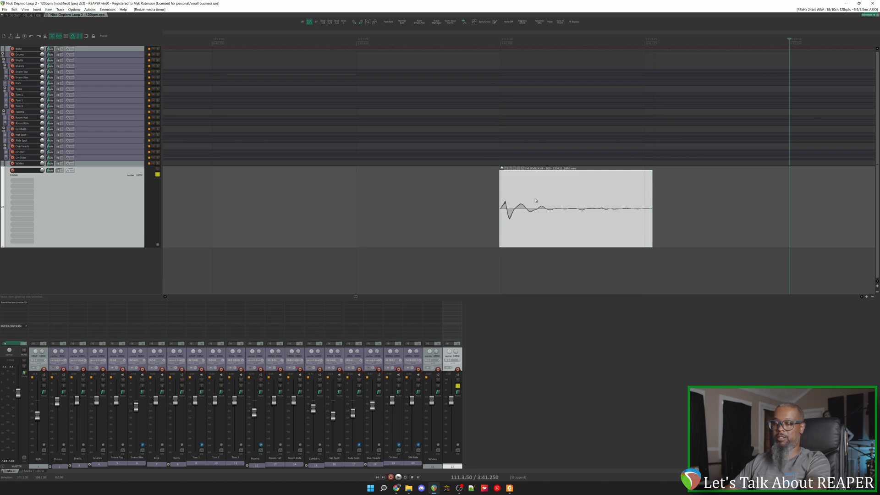
mouse_move(532, 198)
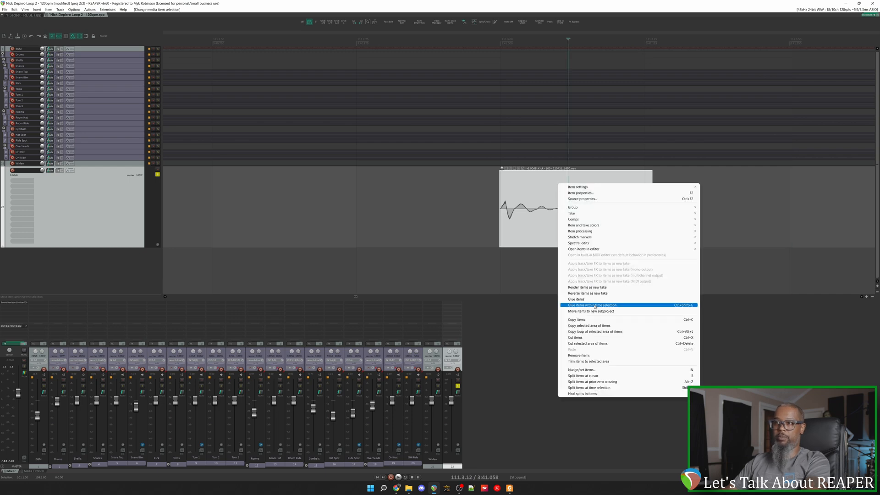
mouse_move(576, 299)
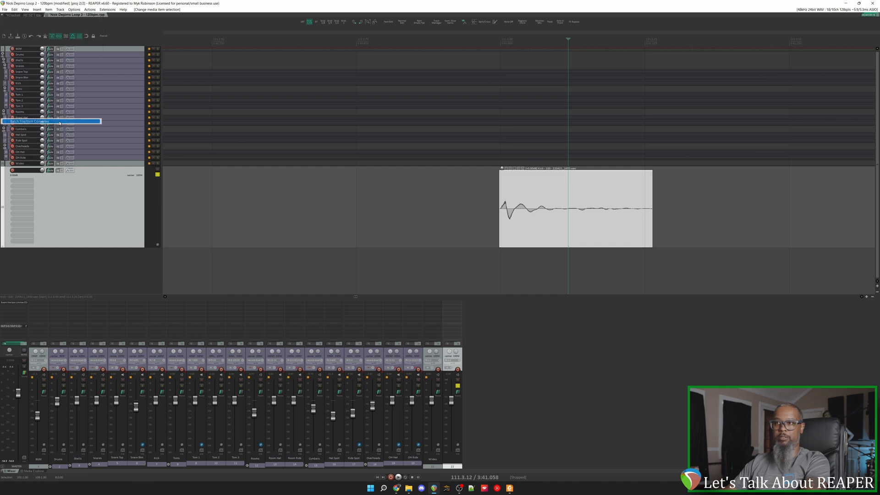
- Add the selected kick item to the Batch File/Item Converter
left_click(51, 121)
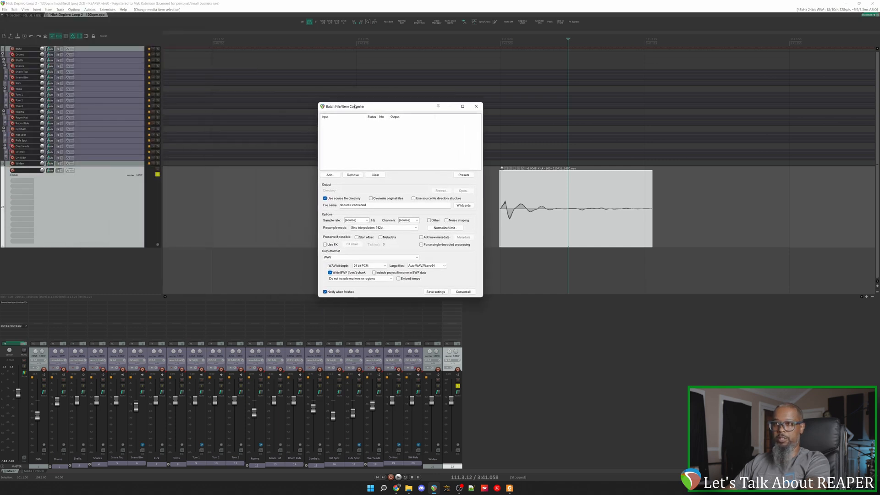
left_click(330, 175)
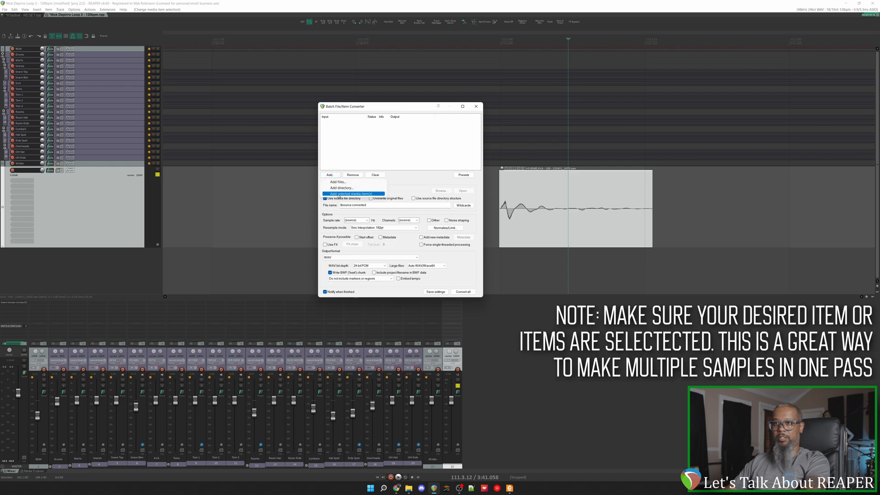
left_click(353, 193)
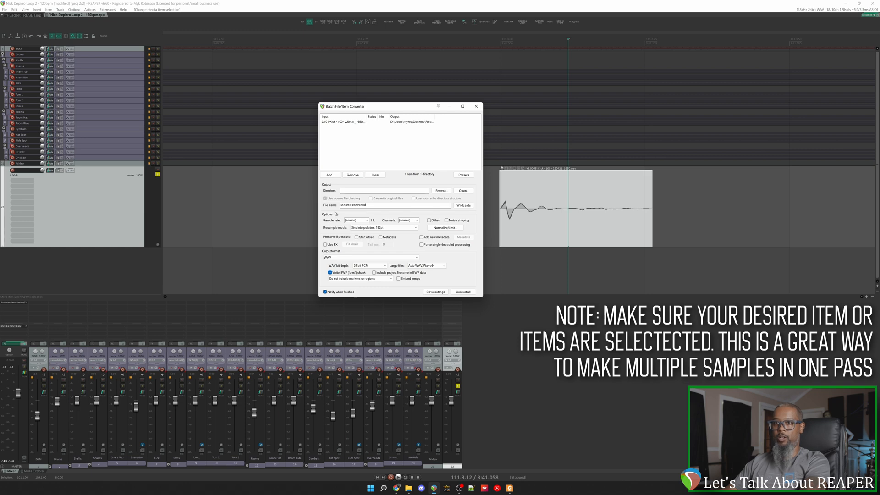
mouse_move(553, 174)
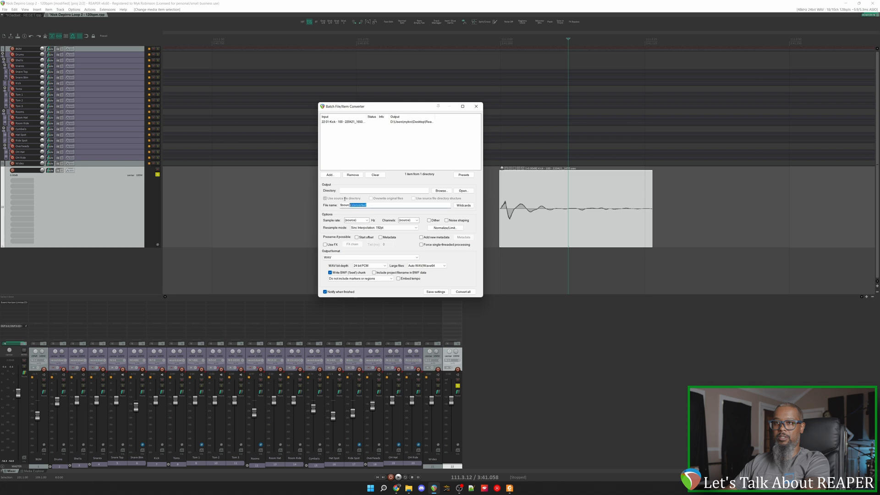
- Name the output 'Kick', set the Desktop as output folder, and convert
type("Kick")
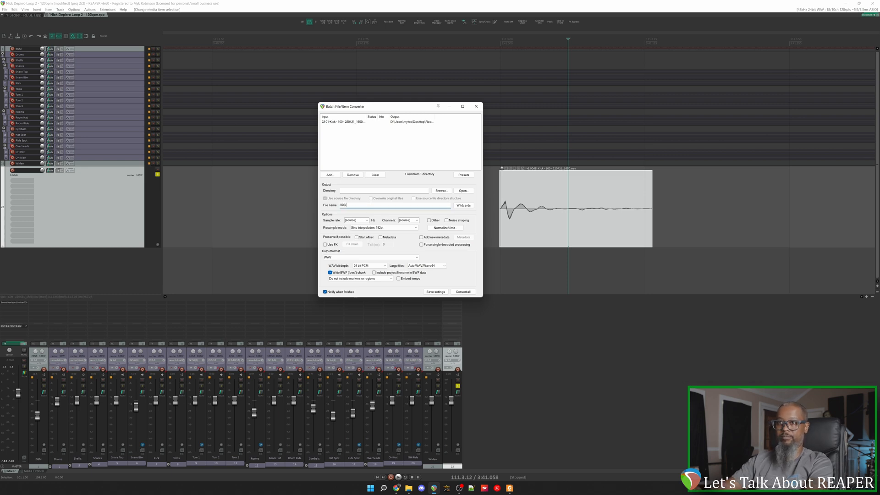
left_click(441, 190)
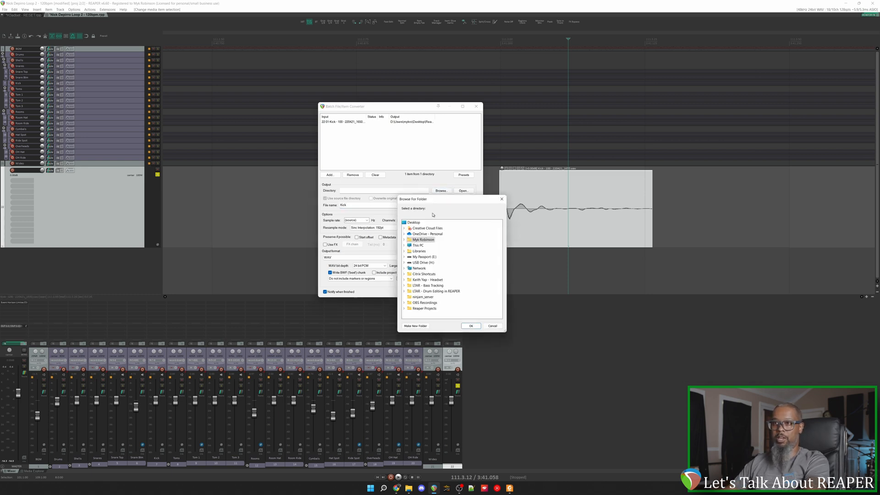
left_click(470, 325)
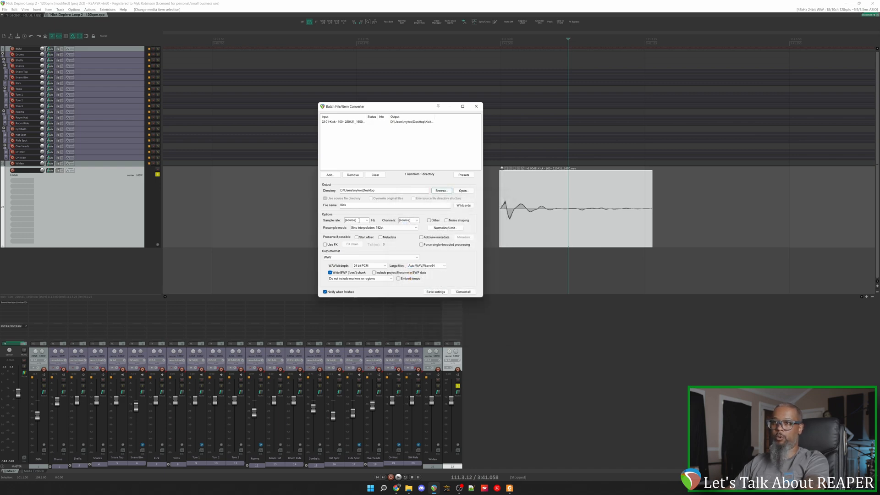
left_click(384, 227)
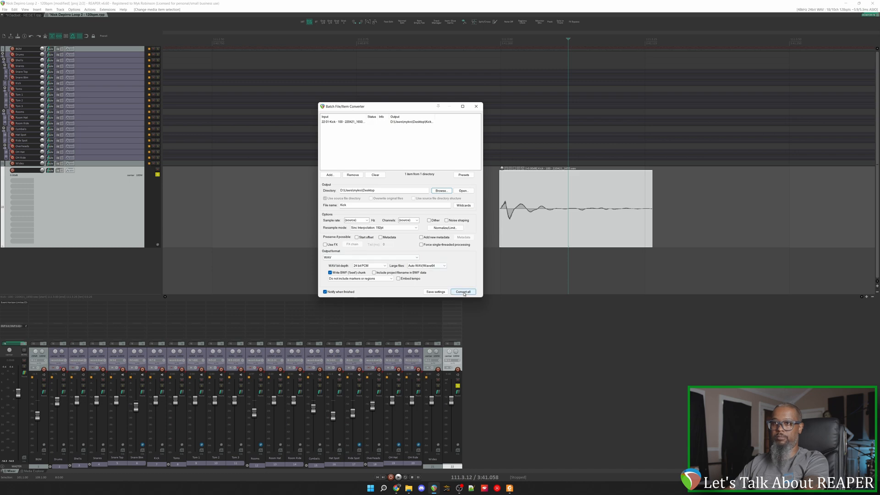
left_click(463, 291)
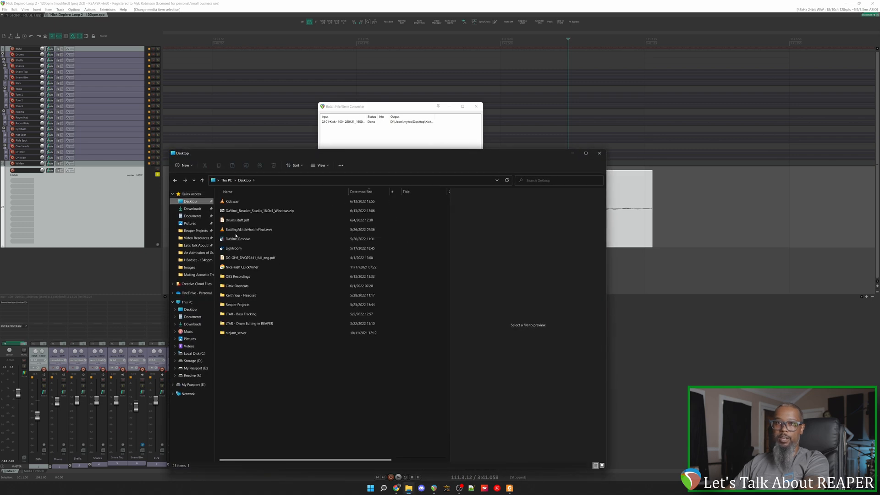
- Close the Desktop folder window after confirming Kick.wav is there
left_click(231, 200)
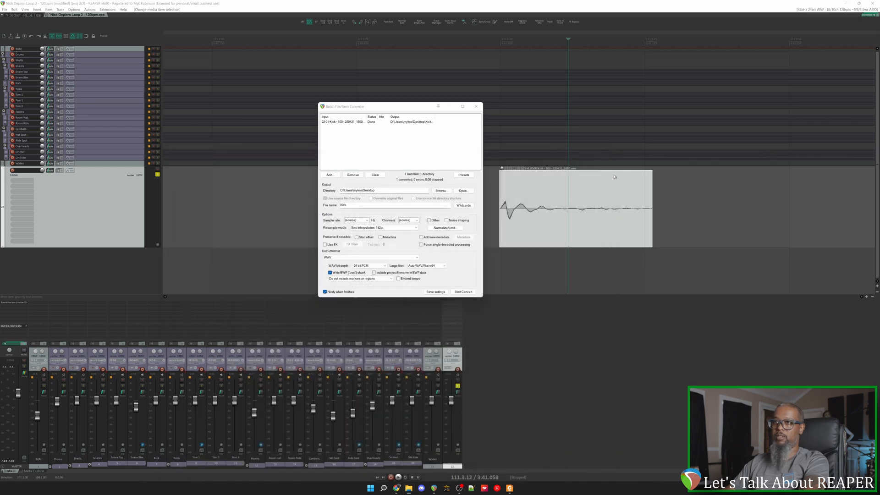
- Add JS Audio To MIDI Drum Trigger to the Kicks track, Original Signal Mix 100%
left_click(476, 106)
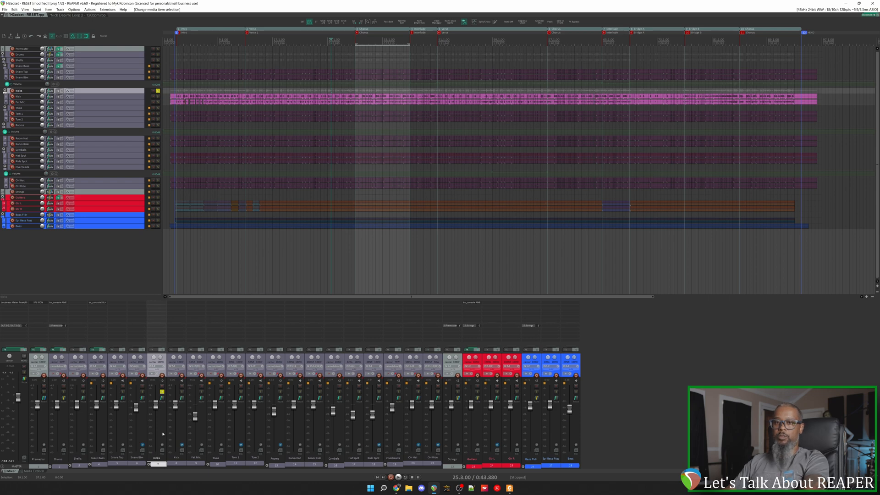
mouse_move(160, 320)
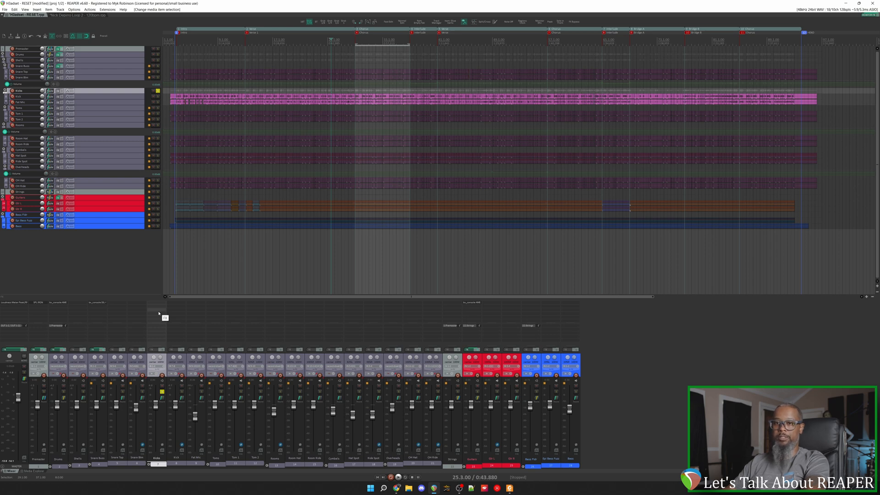
mouse_move(612, 461)
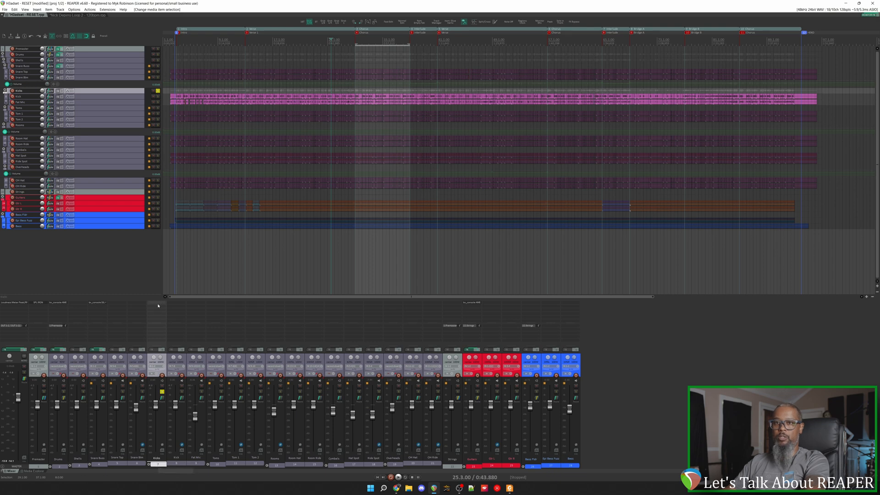
left_click(158, 356)
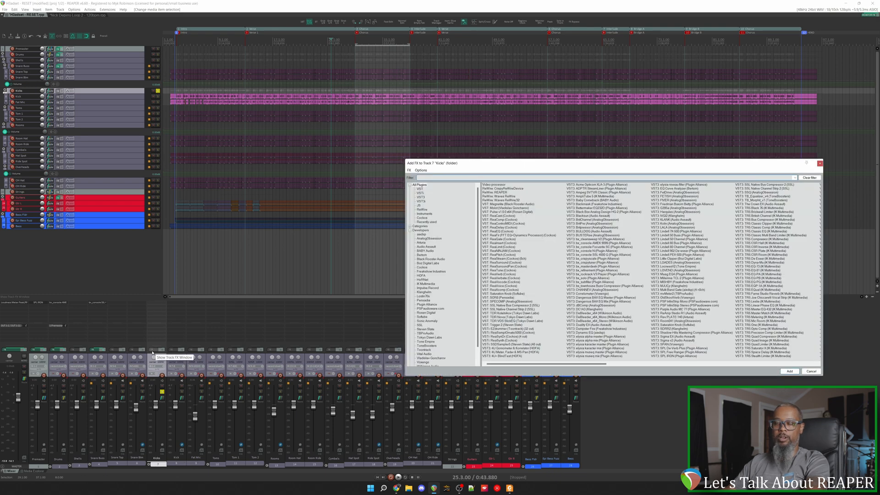
type("trigger")
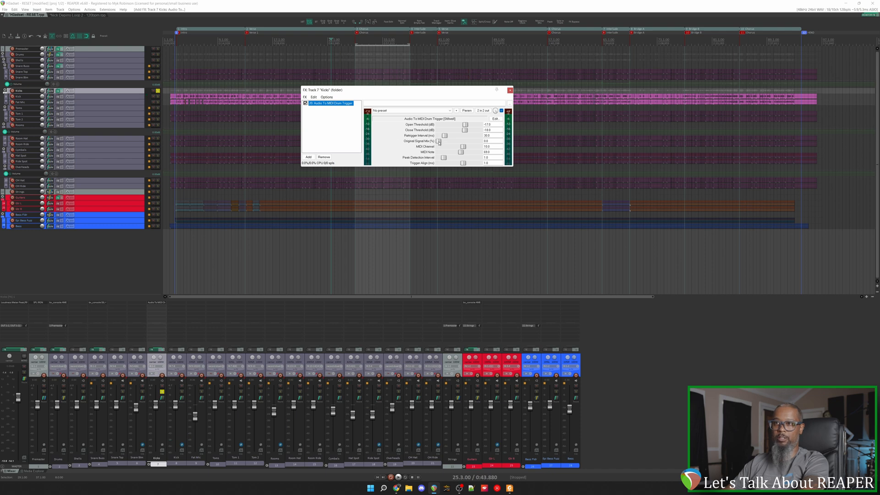
left_click_drag(439, 140, 471, 140)
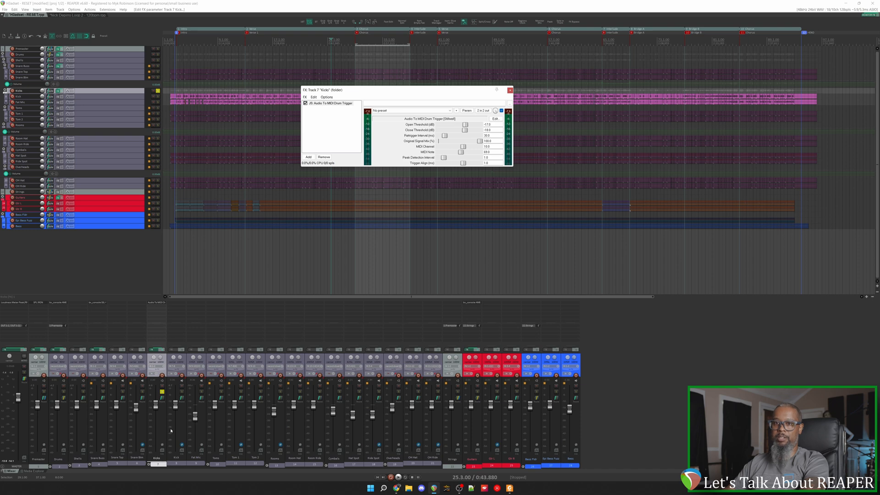
mouse_move(173, 304)
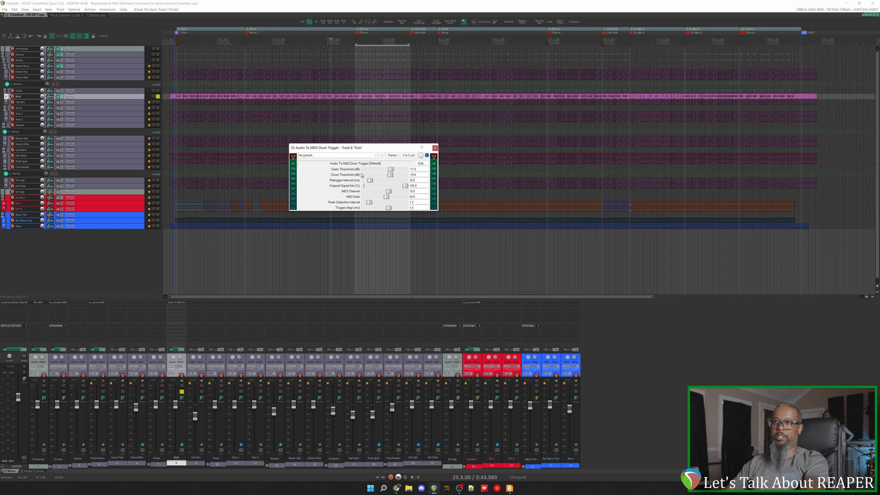
mouse_move(344, 181)
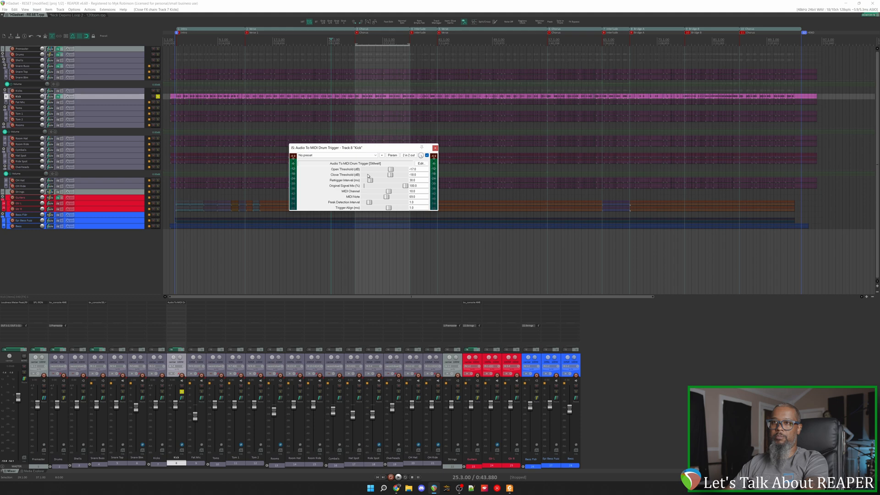
- Adjust the drum trigger's detection threshold slider on the Kick track
left_click_drag(390, 169, 390, 169)
type("sample")
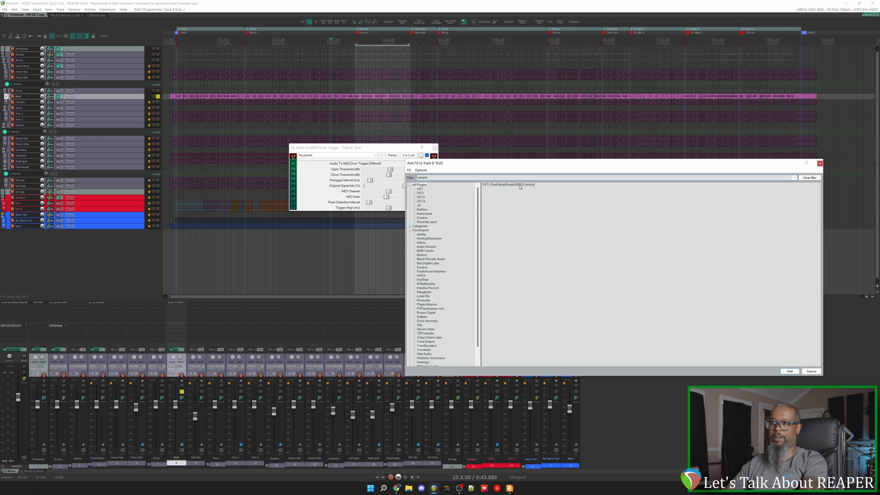
- Add VSTi ReaSamplOmatic5000 (Cockos) after the drum trigger on the Kick track
left_click(789, 370)
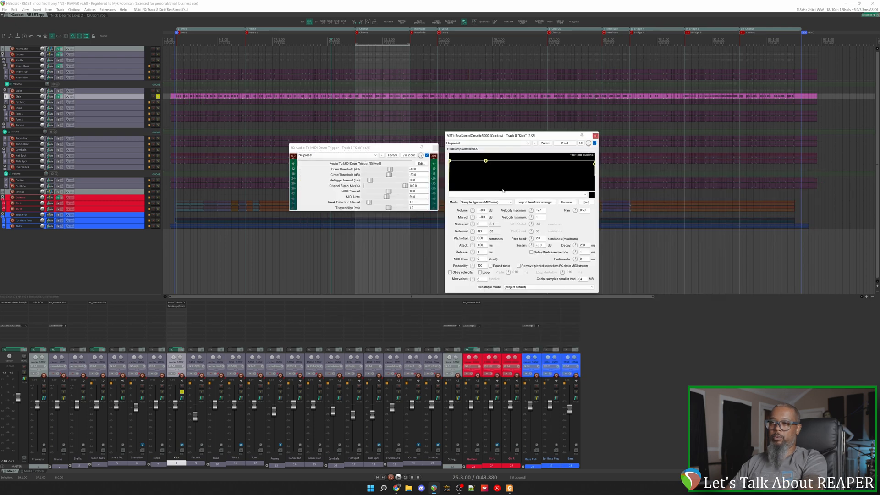
mouse_move(524, 172)
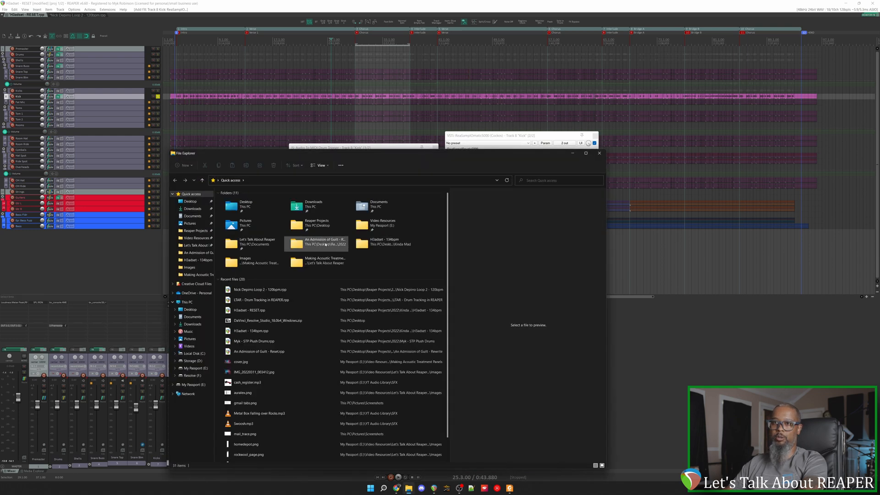
- Load Kick.wav from the Desktop into ReaSamplOmatic5000 and close File Explorer
left_click(190, 201)
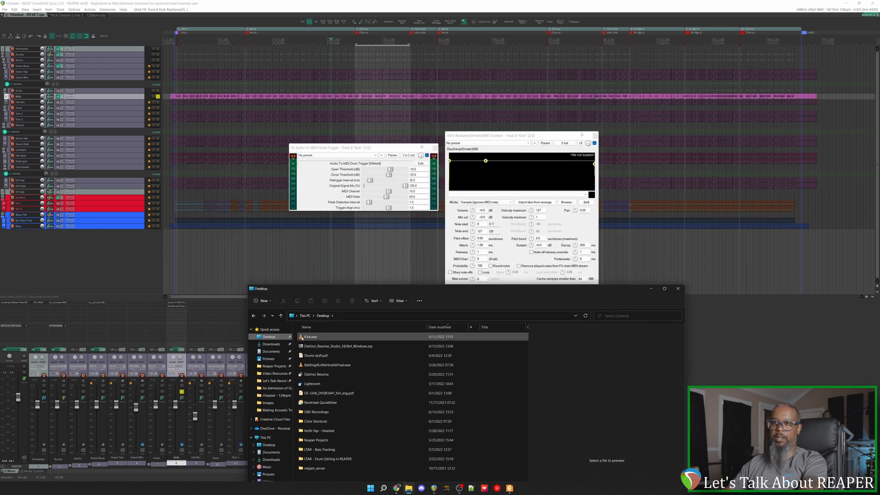
double_click(312, 336)
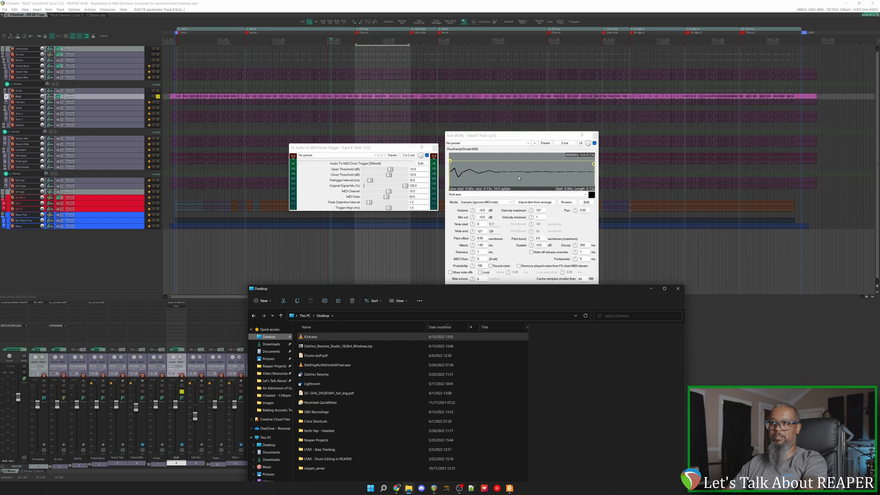
left_click(678, 288)
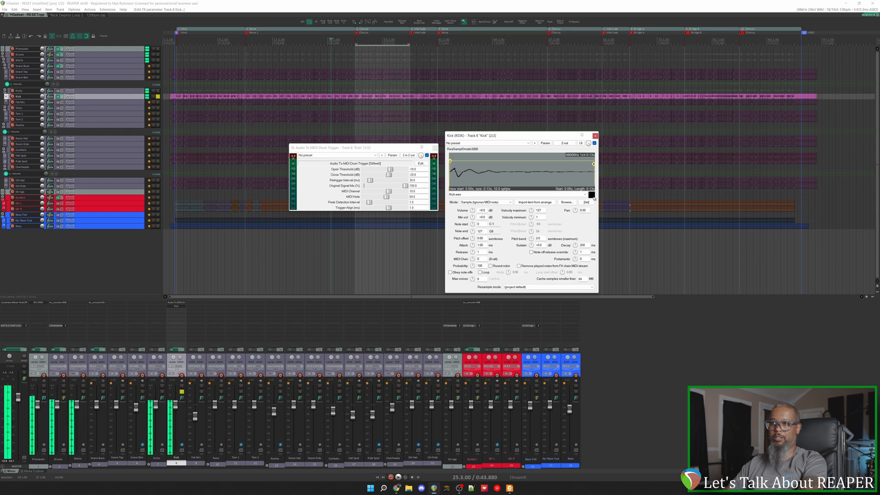
mouse_move(567, 207)
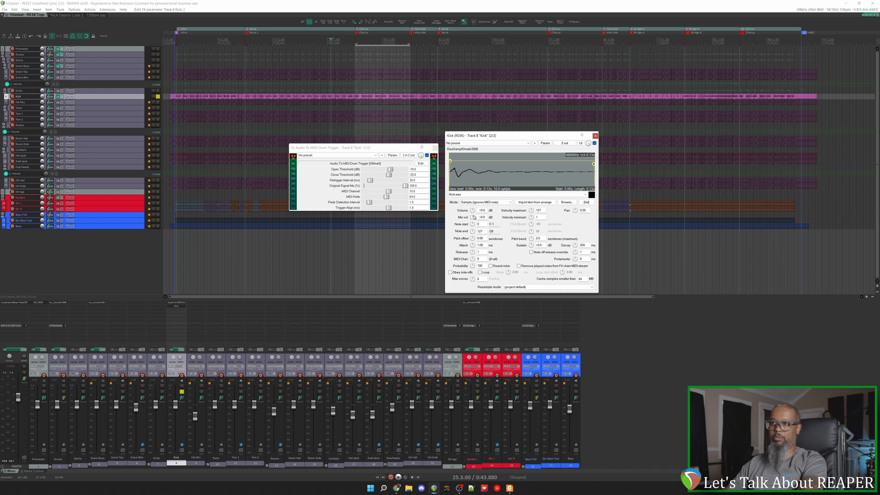
mouse_move(472, 216)
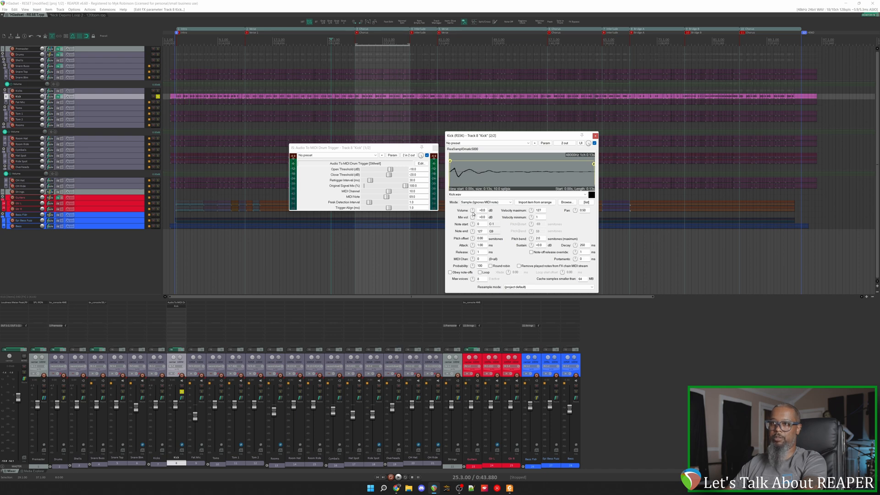
mouse_move(531, 215)
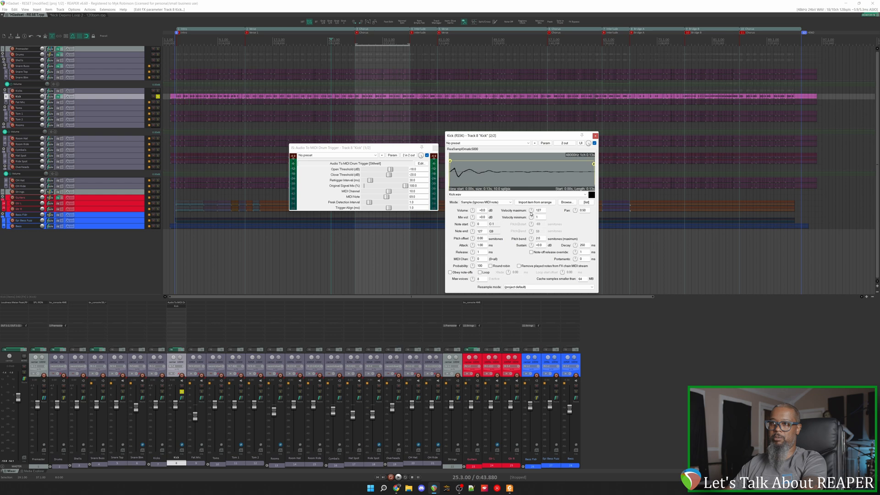
mouse_move(469, 230)
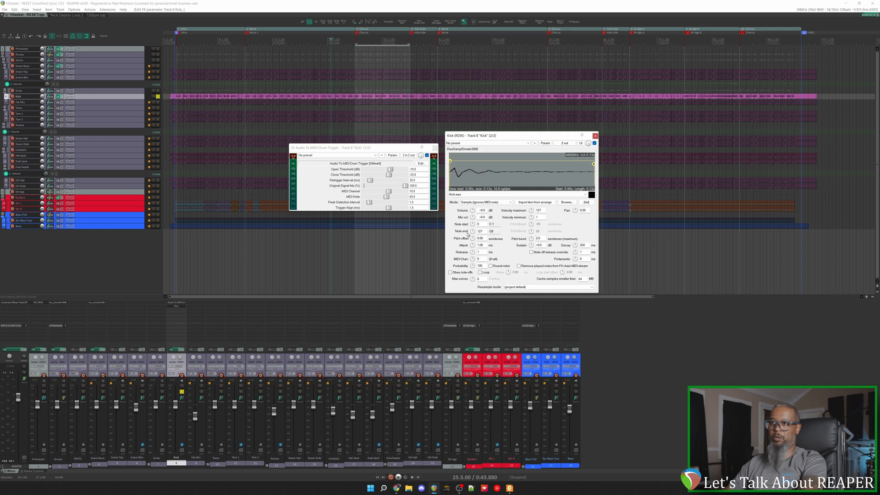
mouse_move(470, 234)
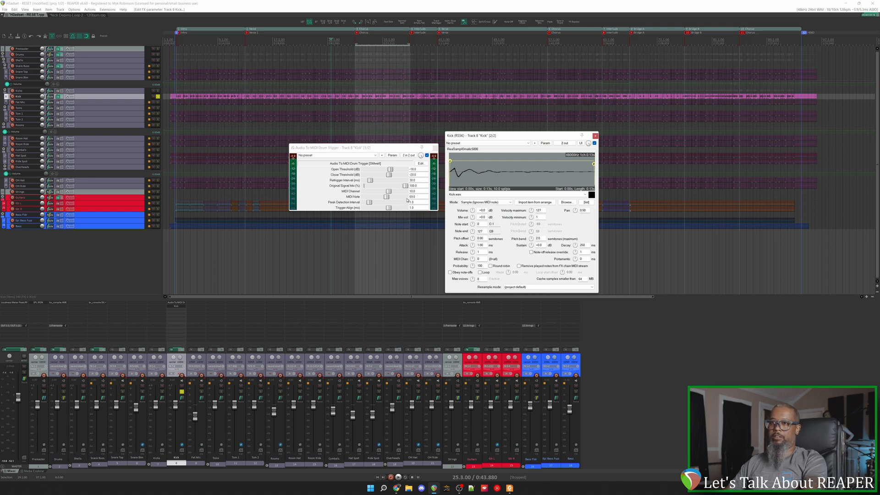
mouse_move(465, 234)
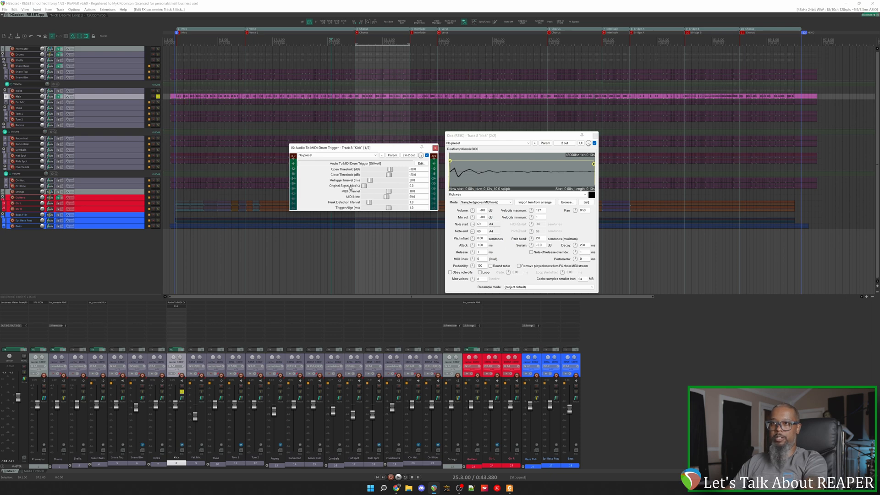
mouse_move(399, 187)
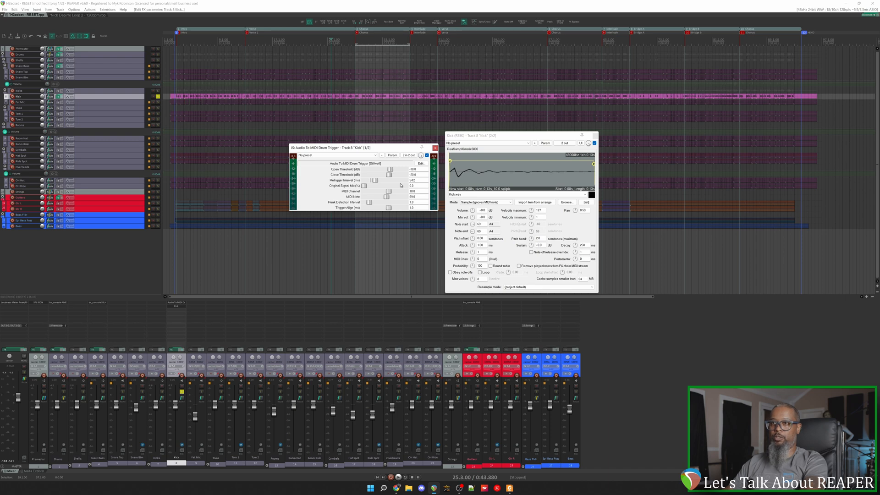
mouse_move(362, 177)
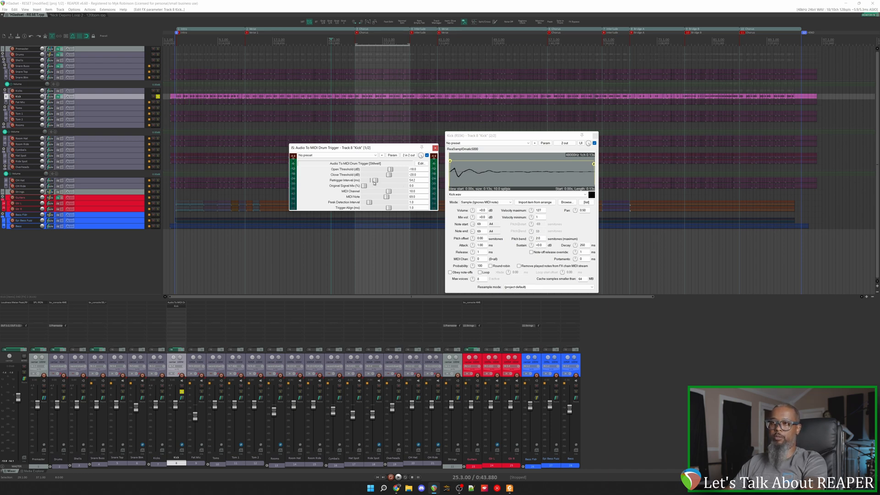
mouse_move(324, 165)
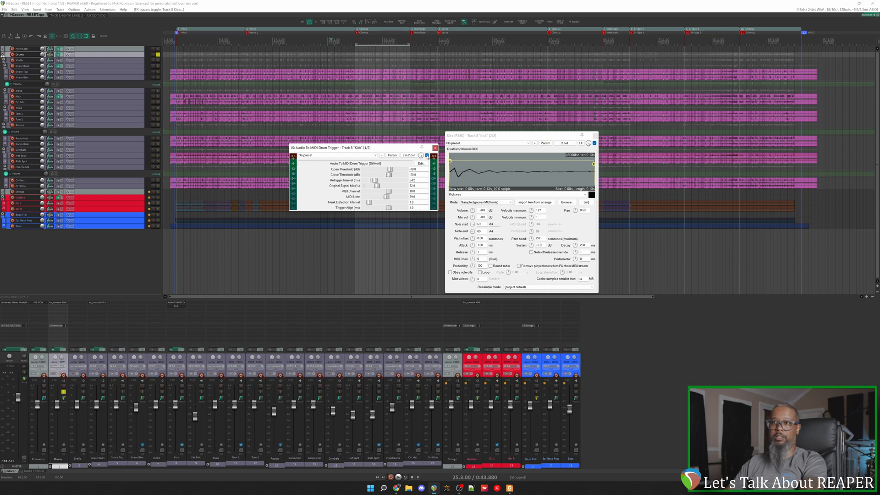
- Bypass the Kick track's effects to compare against the original kick
left_click(427, 155)
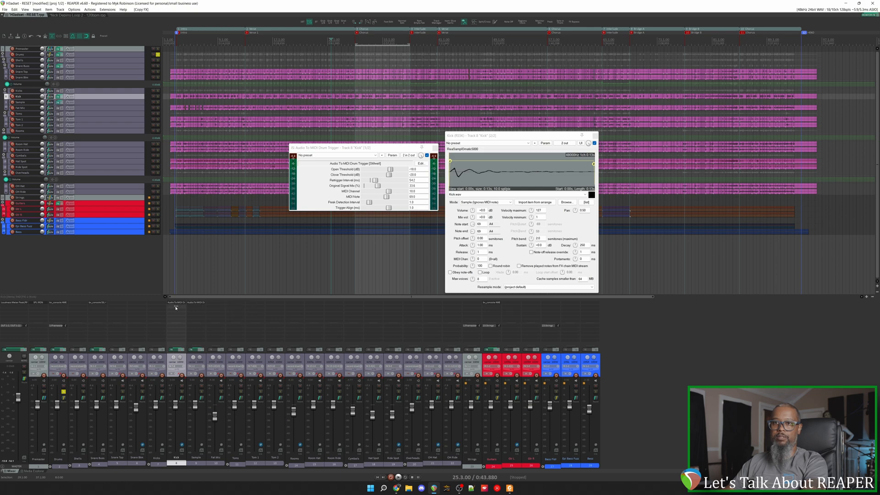
mouse_move(176, 308)
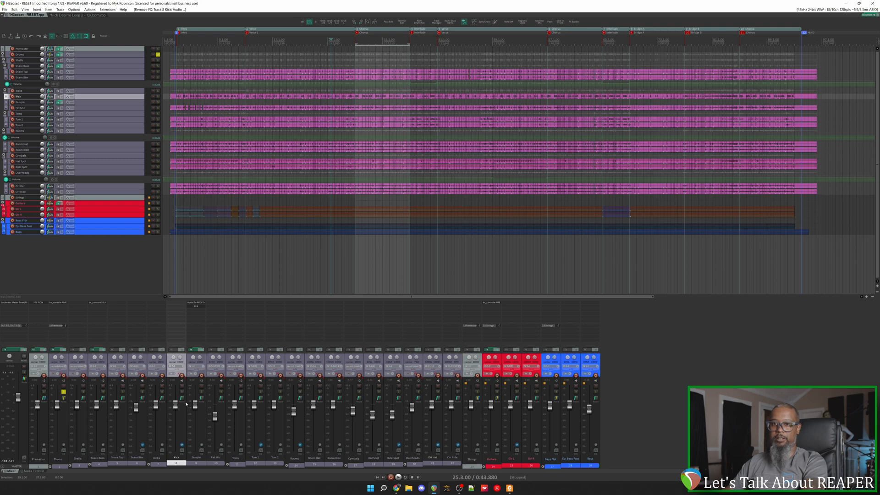
mouse_move(180, 397)
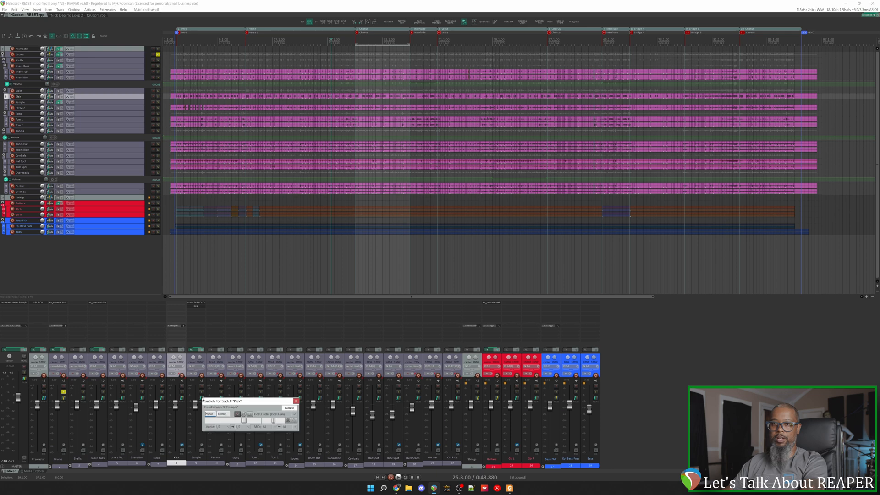
mouse_move(216, 422)
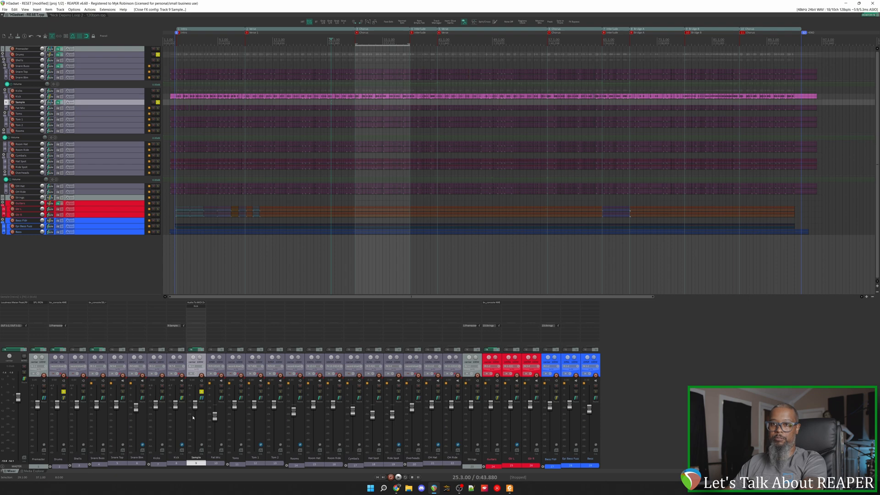
- Play the full mix, muting and unmuting the Sample track to compare
left_click(201, 390)
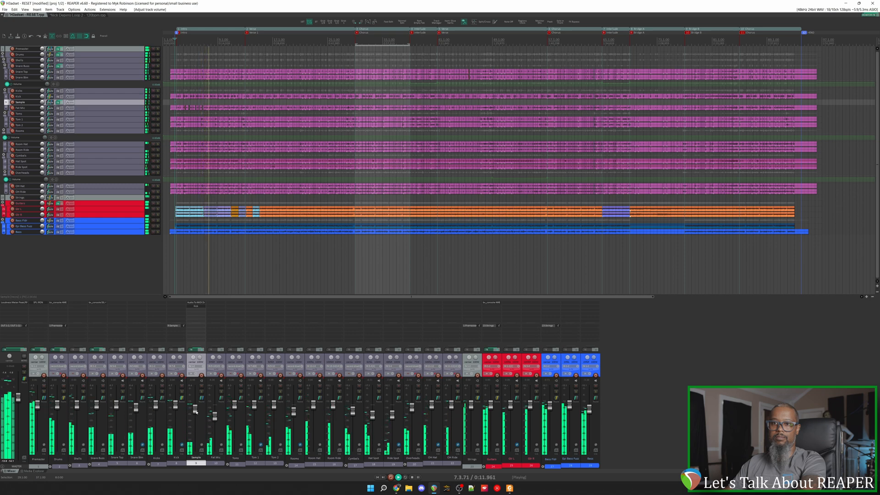
left_click(201, 386)
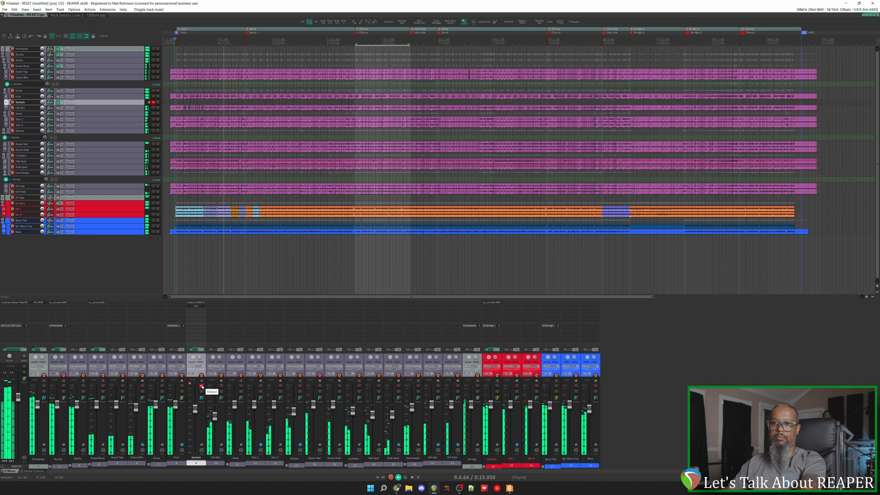
left_click(201, 386)
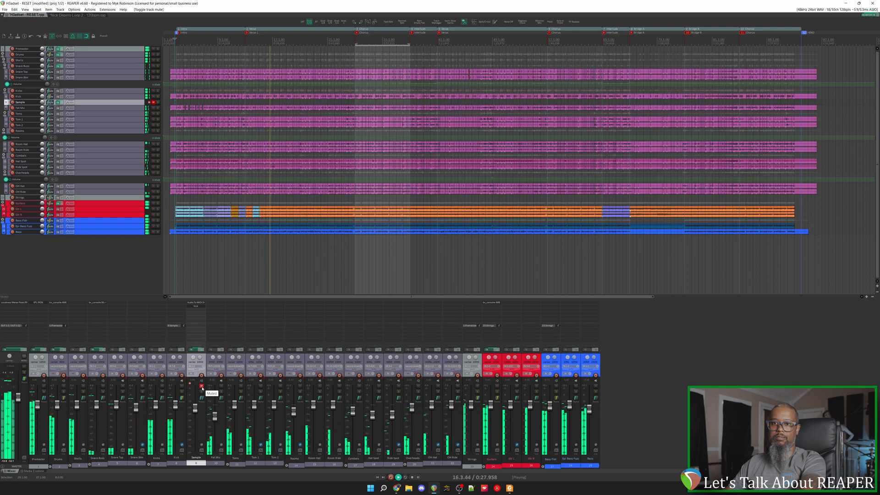
left_click(200, 387)
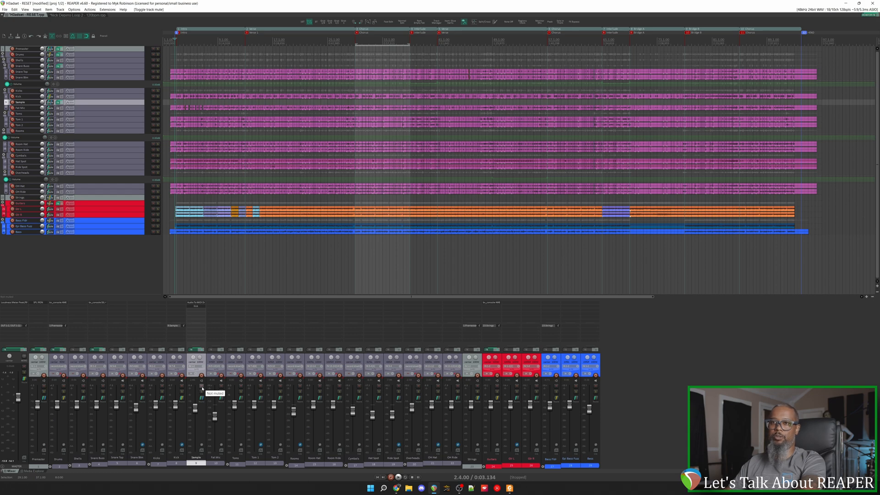
mouse_move(205, 357)
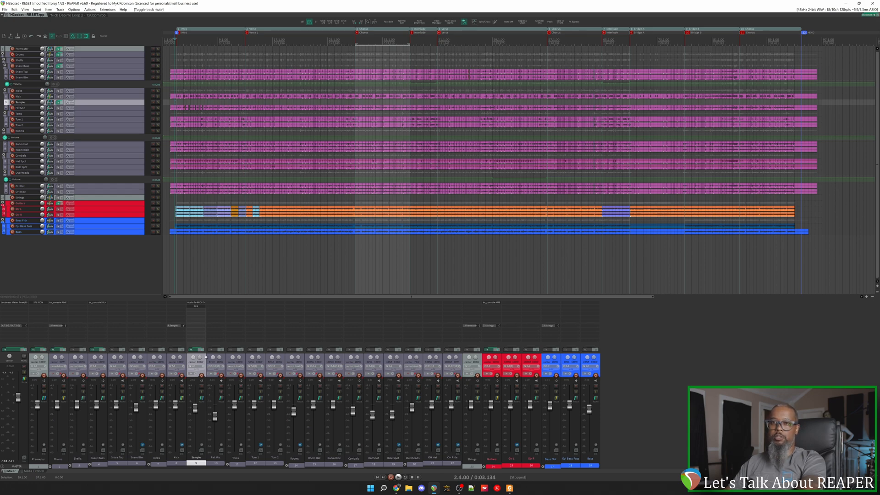